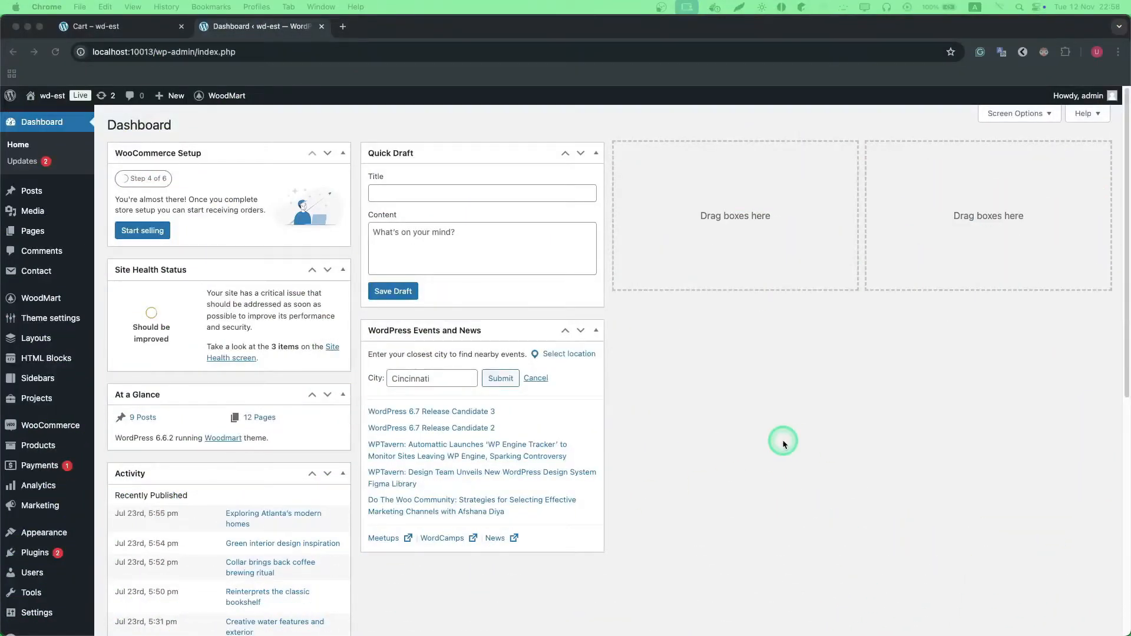
mouse_move(720, 447)
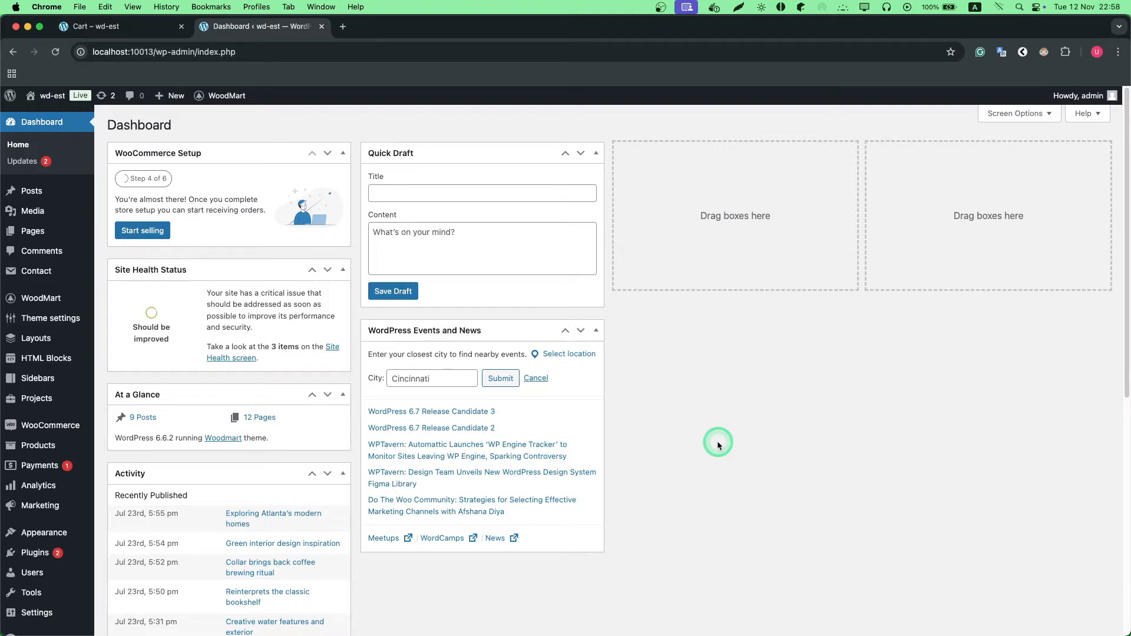
mouse_move(555, 354)
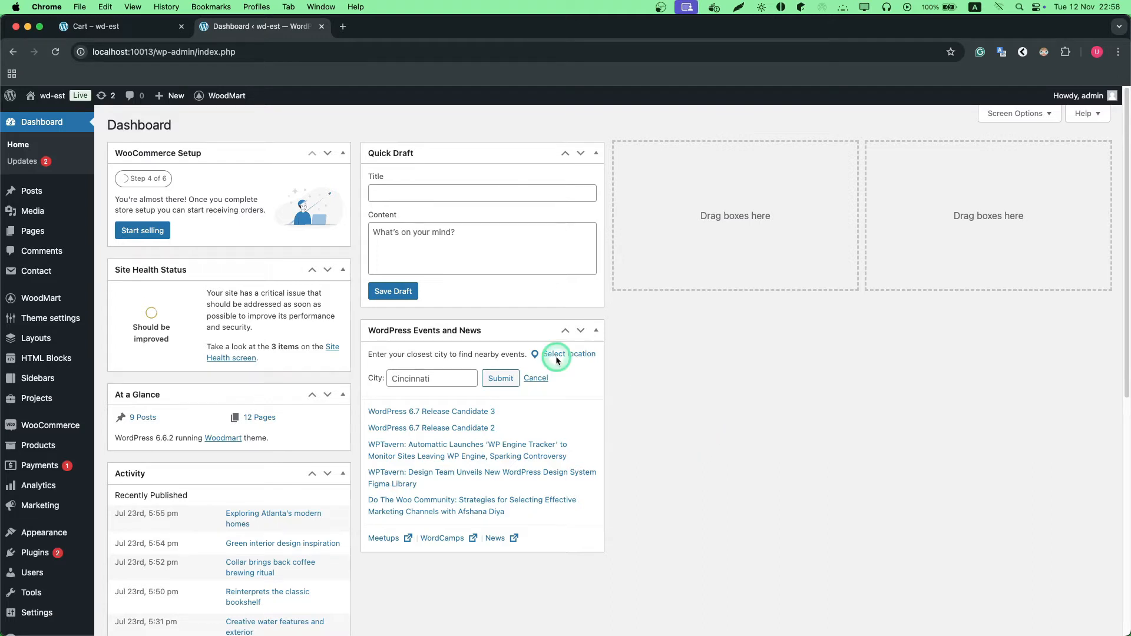
Switch Enable Estimate Delivery to YES under WoodMart Theme settings > Shop > Estimate delivery.
left_click(50, 318)
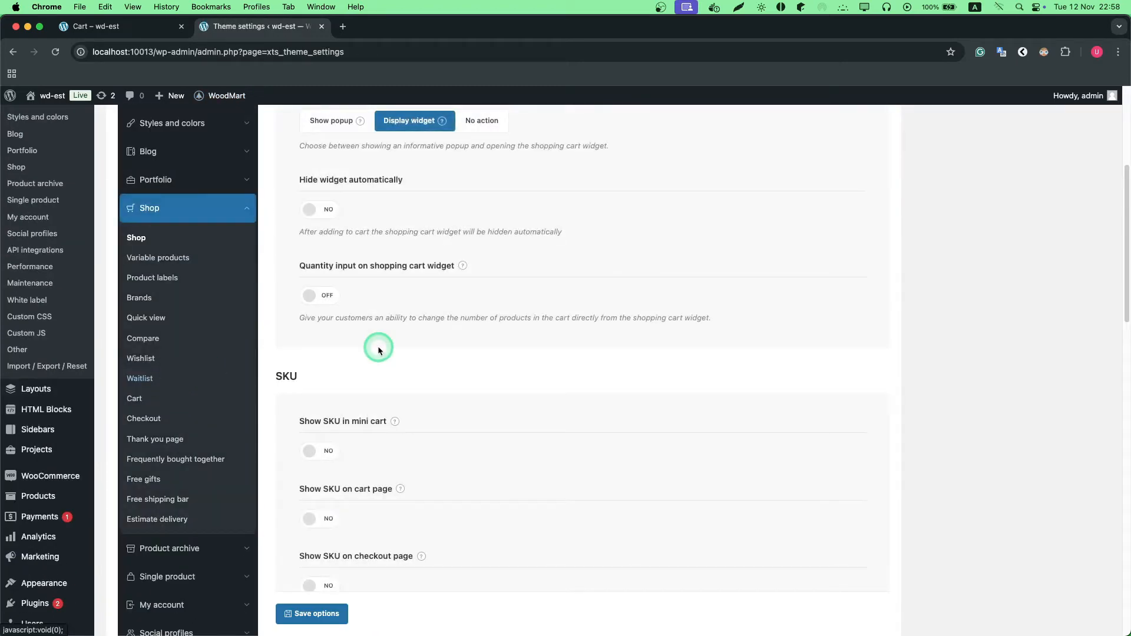
mouse_move(157, 518)
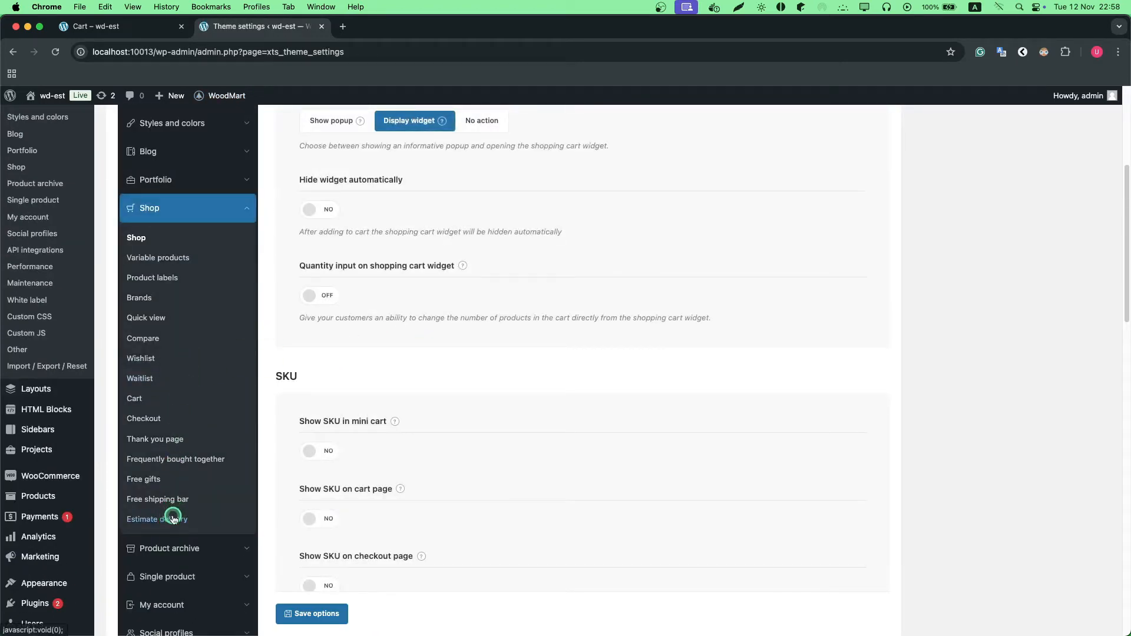
left_click(156, 518)
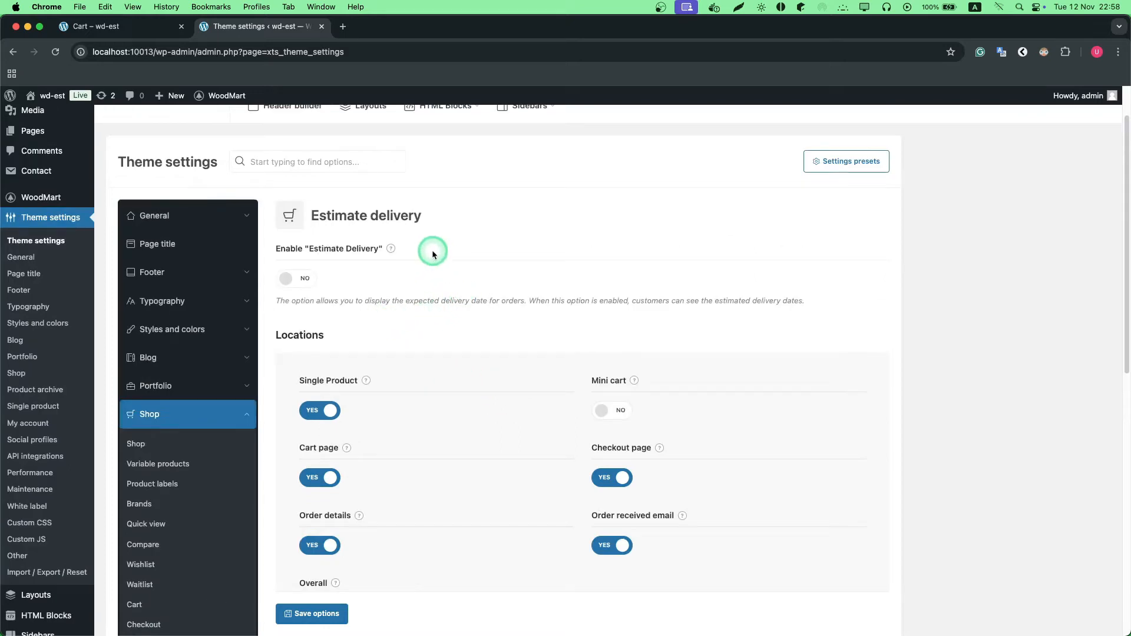
mouse_move(247, 273)
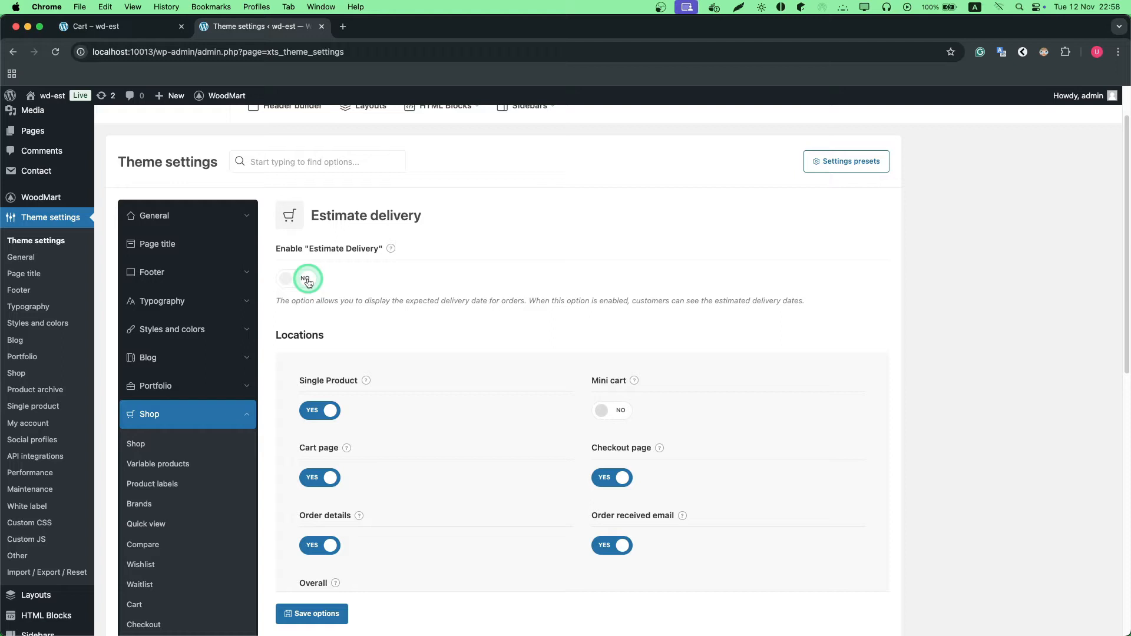
left_click(296, 279)
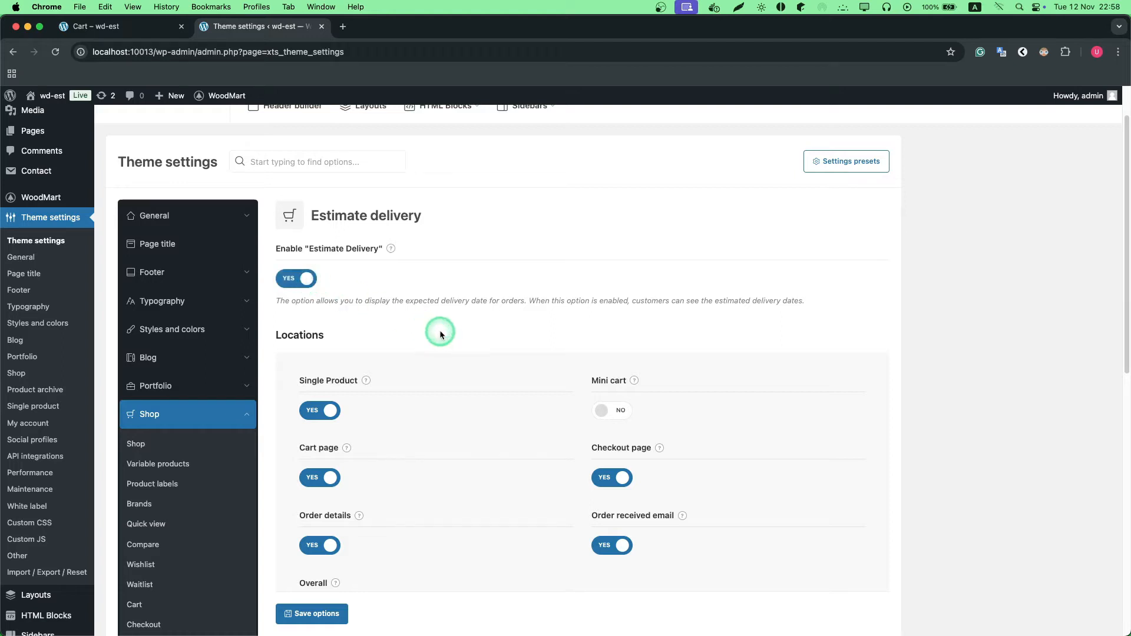
scroll("down", 3)
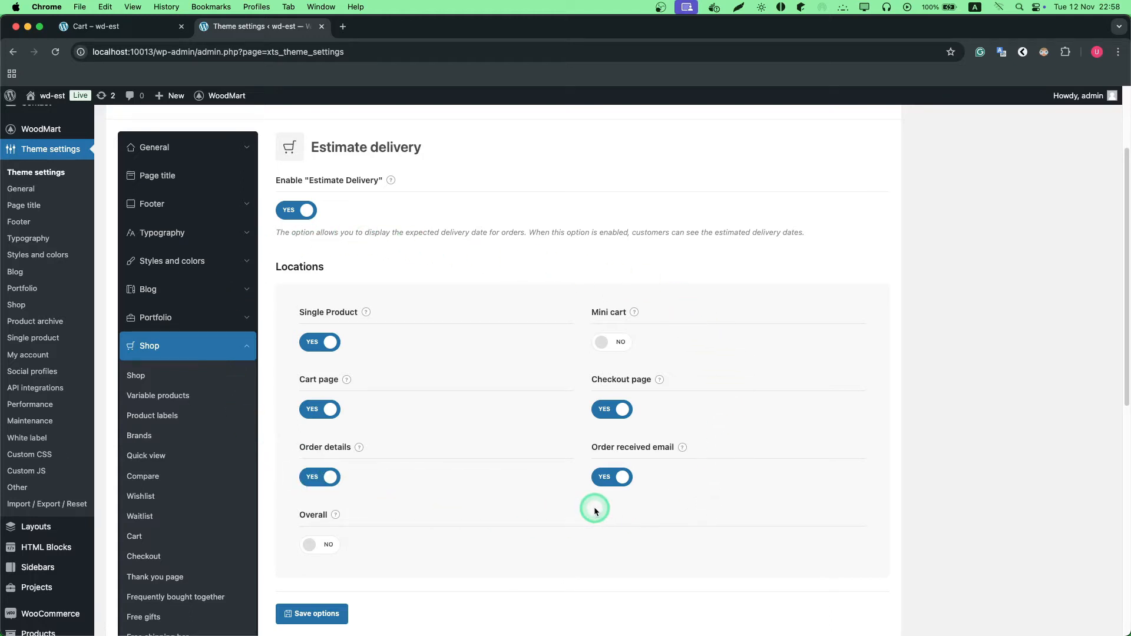
mouse_move(365, 312)
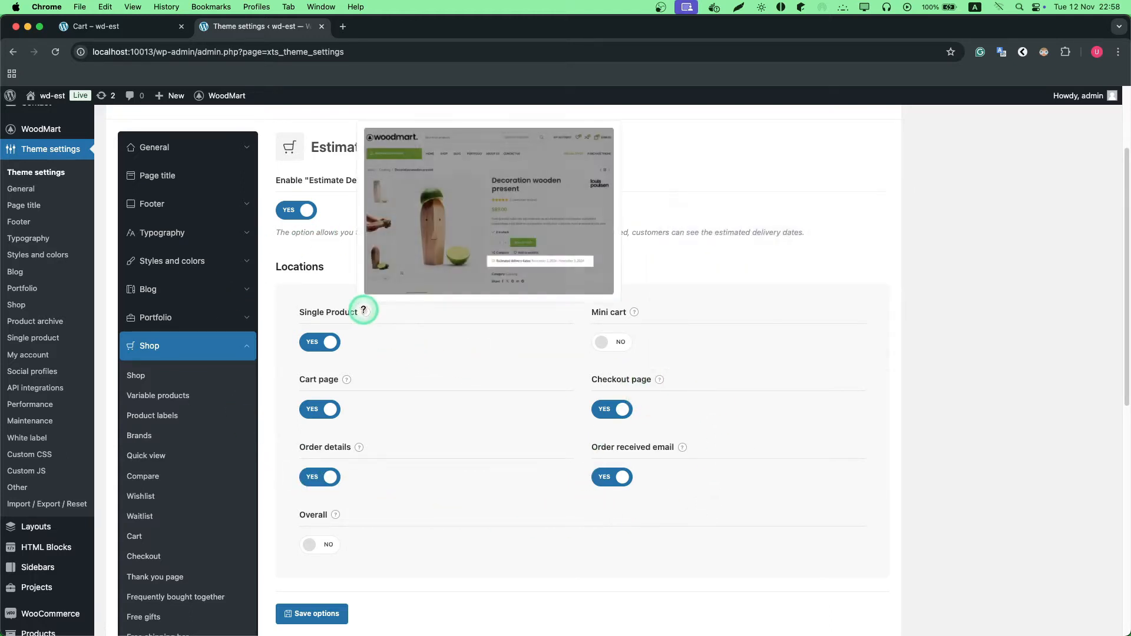
scroll("down", 3)
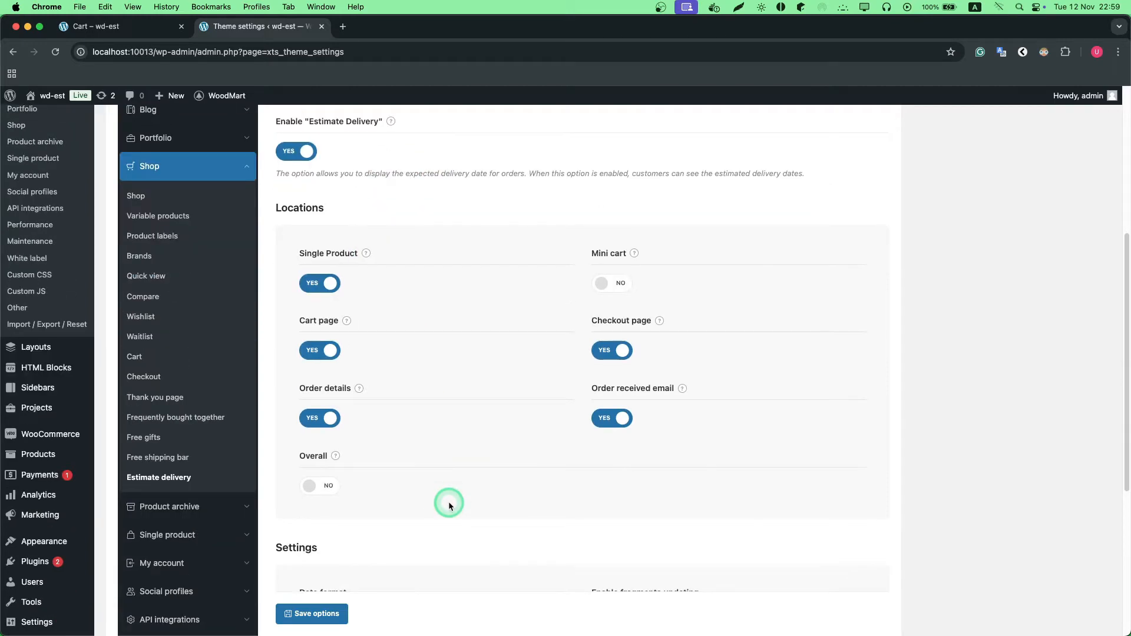
mouse_move(529, 499)
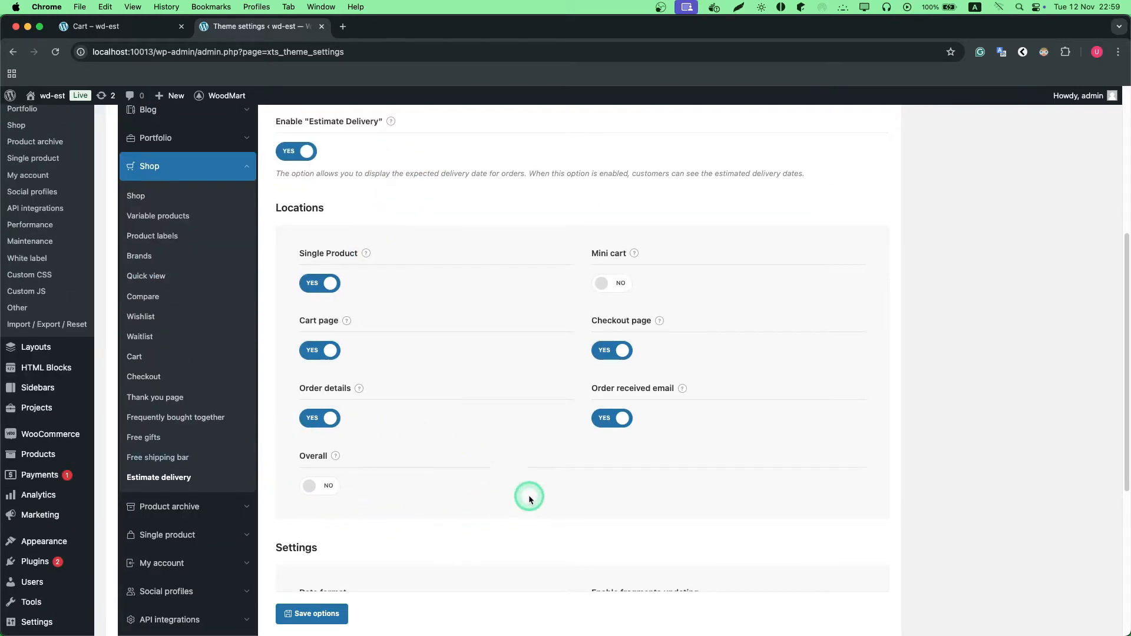
mouse_move(395, 523)
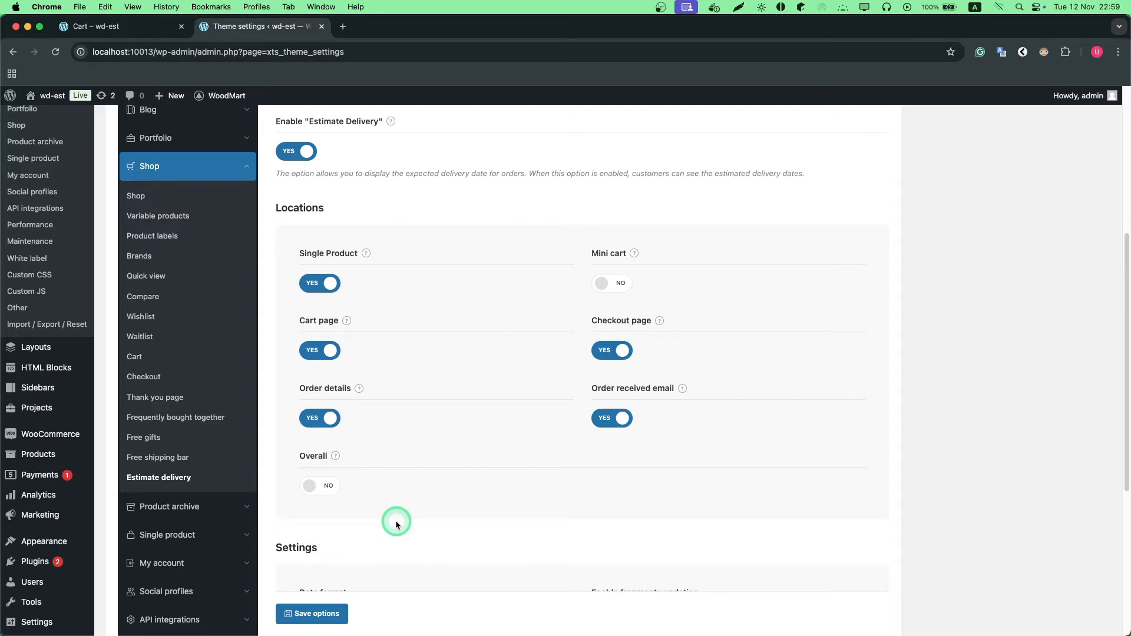
Save the settings with single product, cart, checkout, order details and email locations enabled.
scroll("down", 3)
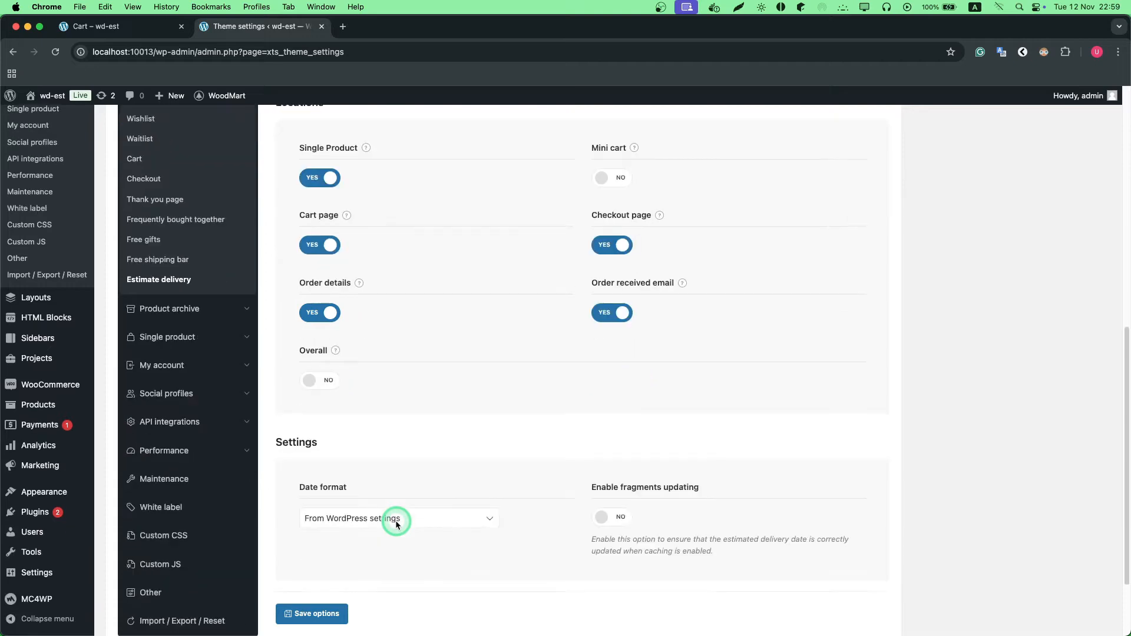
scroll("down", 3)
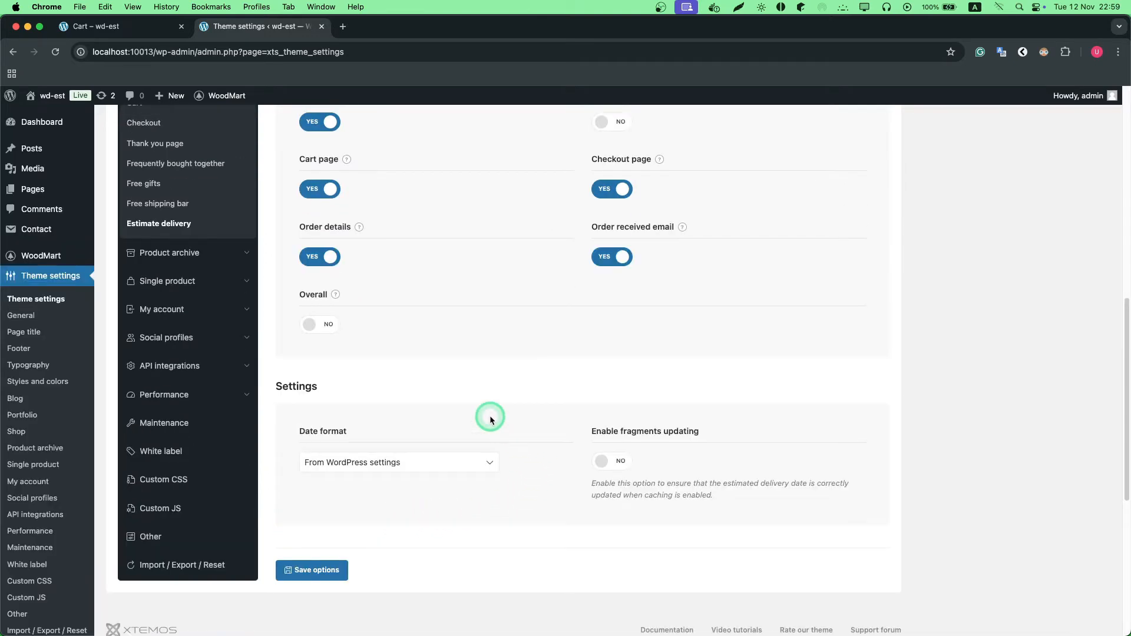
mouse_move(300, 475)
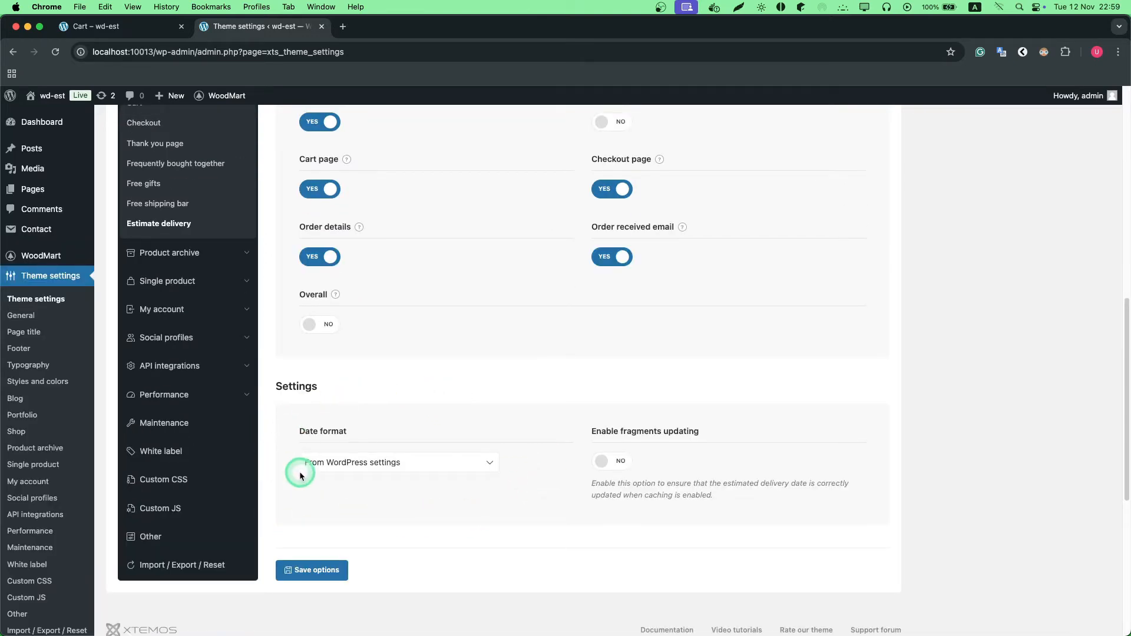
left_click(395, 462)
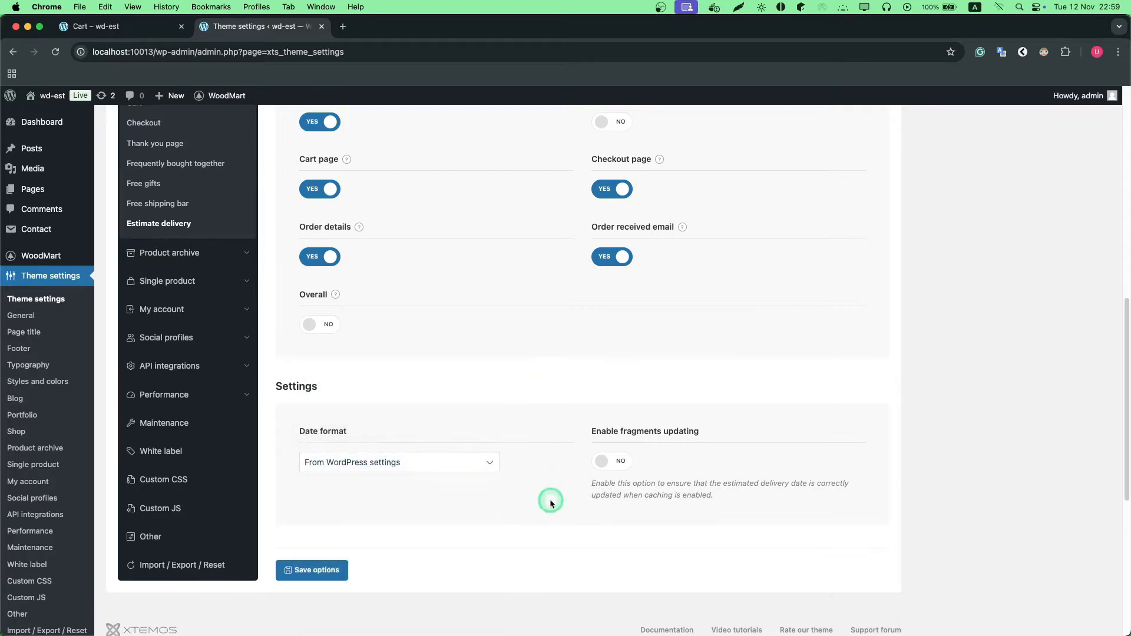
mouse_move(807, 524)
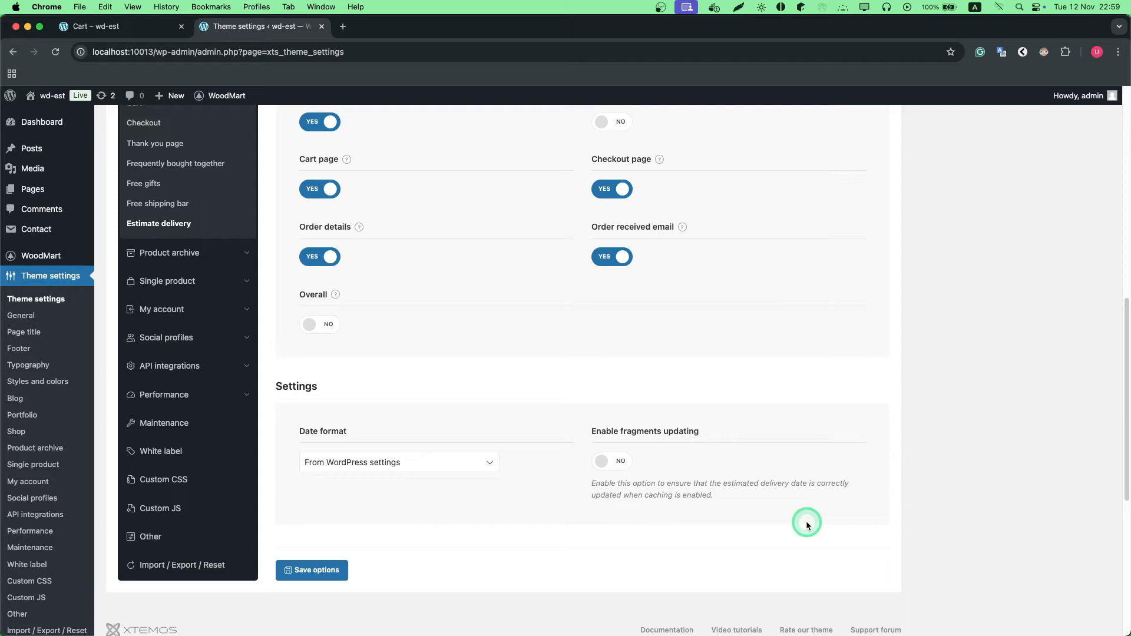
mouse_move(838, 436)
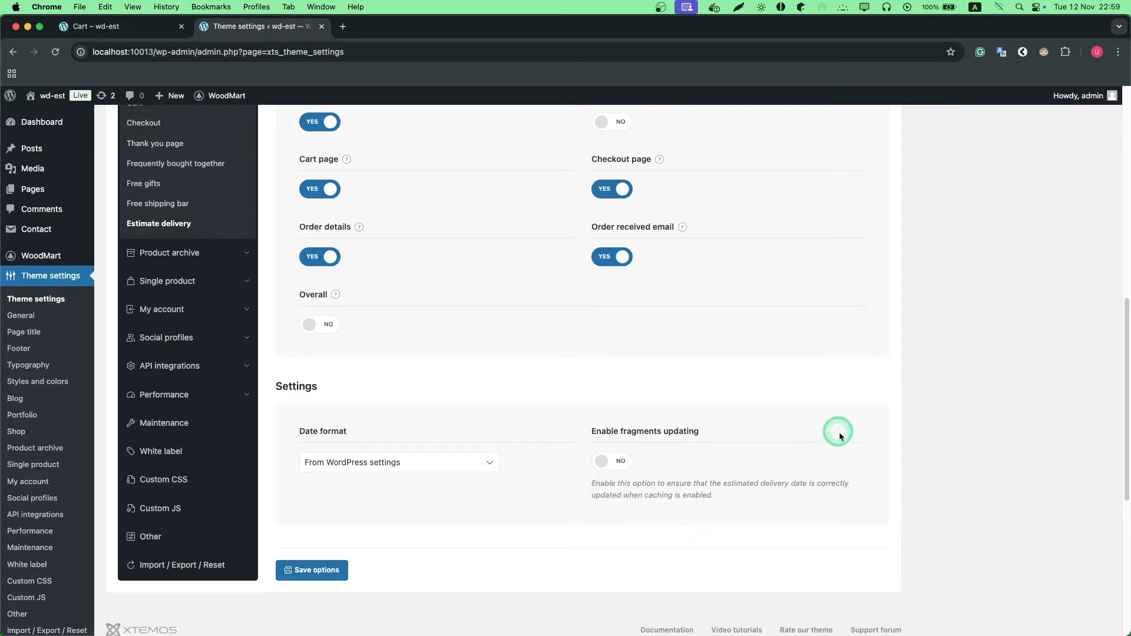
mouse_move(626, 516)
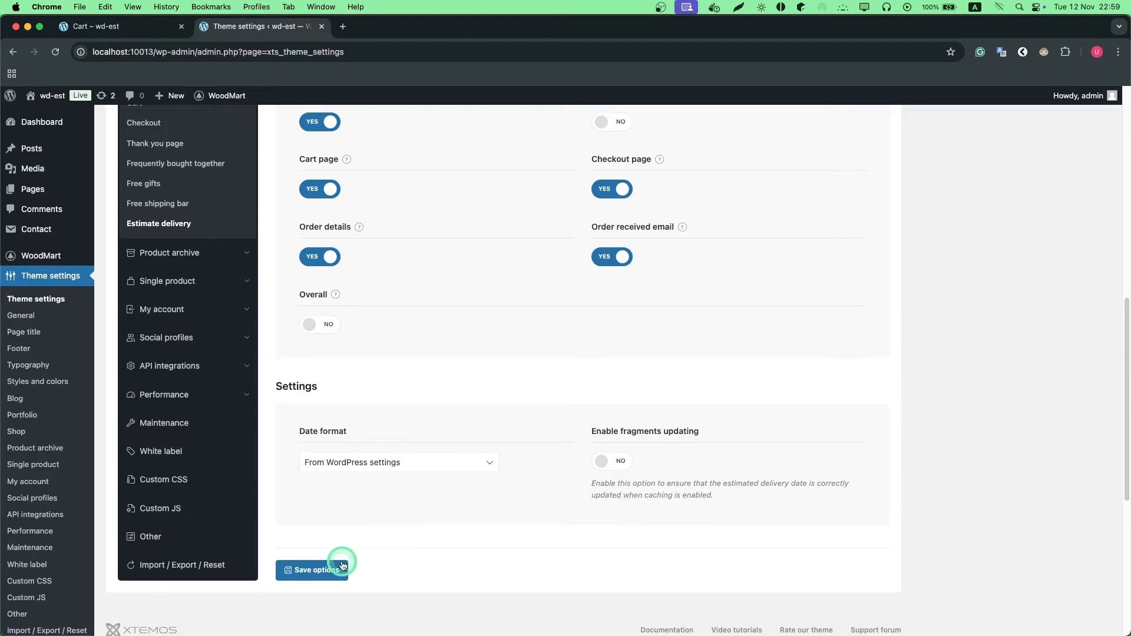
left_click(312, 569)
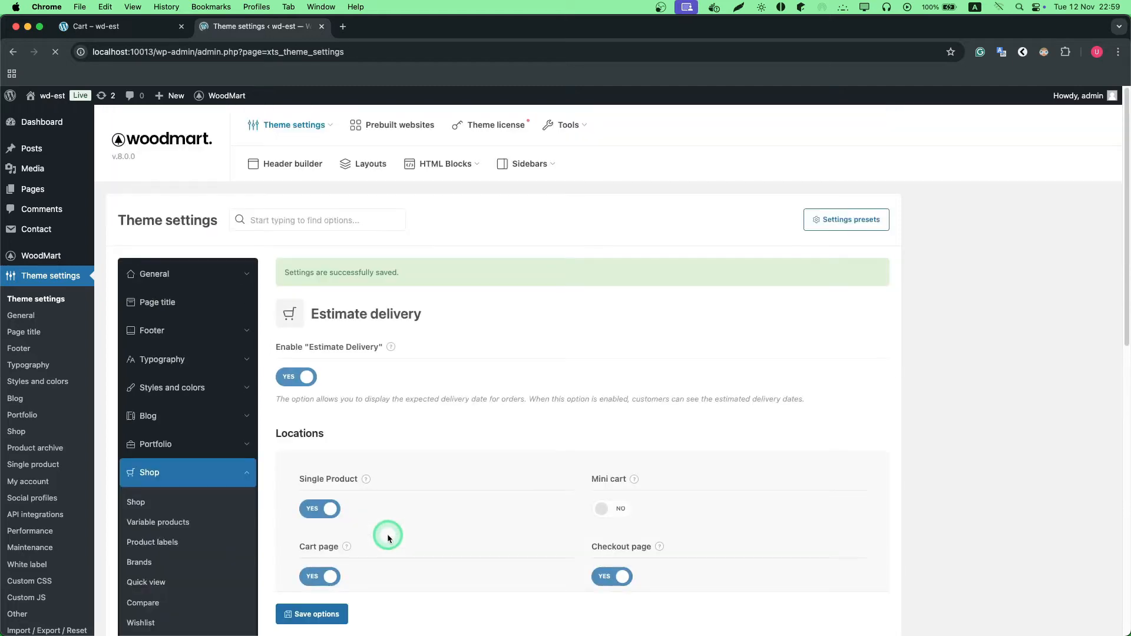
scroll("down", 3)
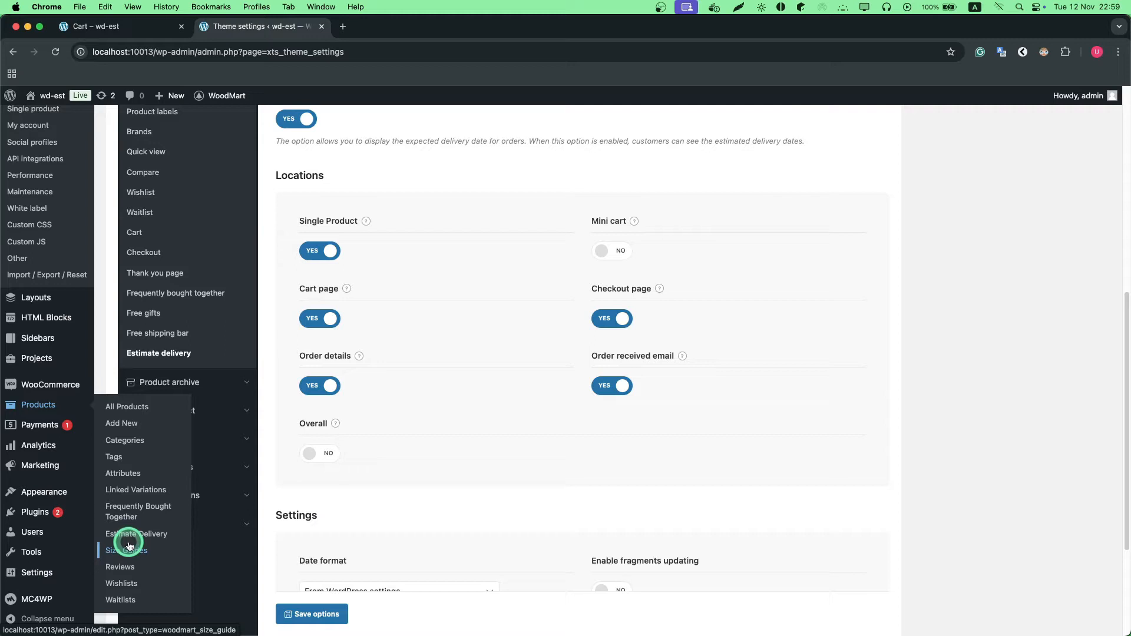
Create an estimate delivery rule titled 'test' covering the USA zone's free shipping method.
left_click(136, 533)
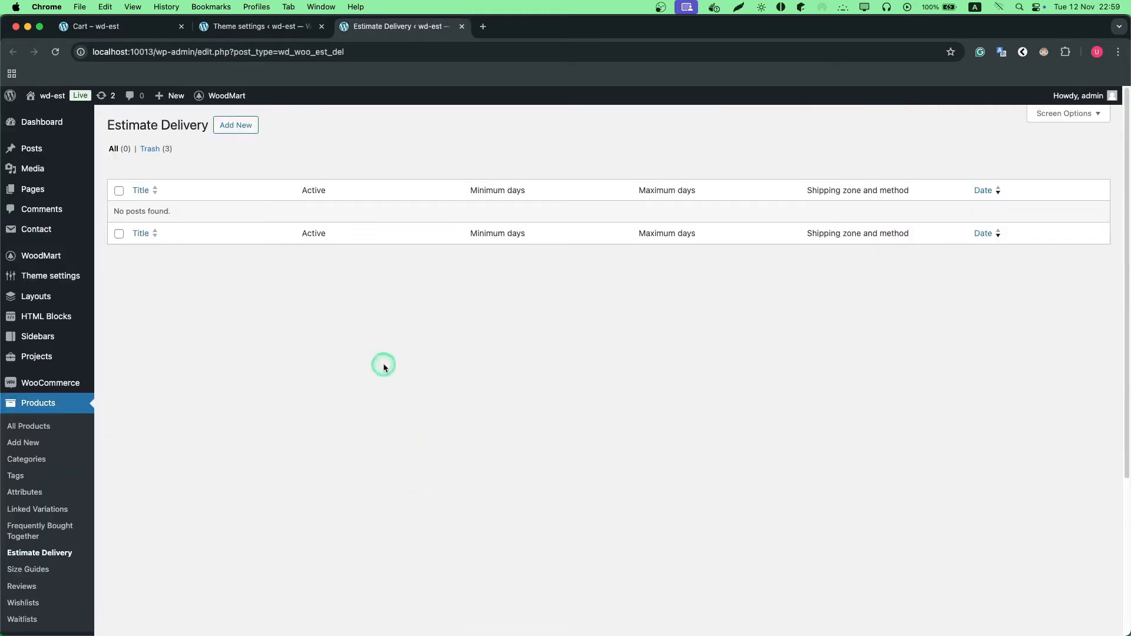
left_click(235, 125)
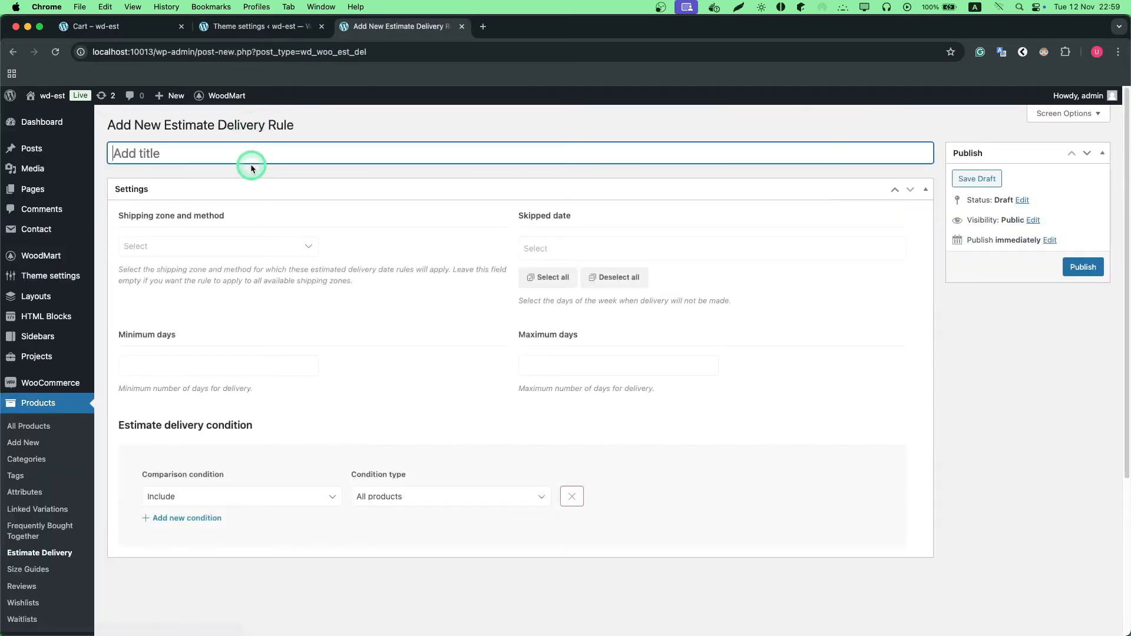
type("test")
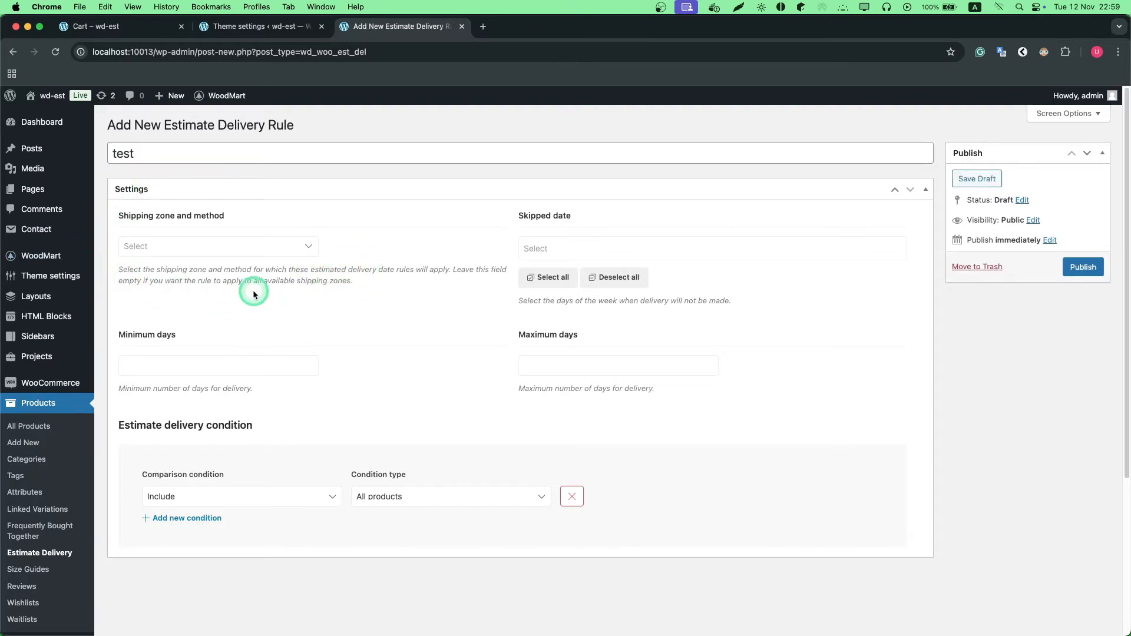
left_click(216, 246)
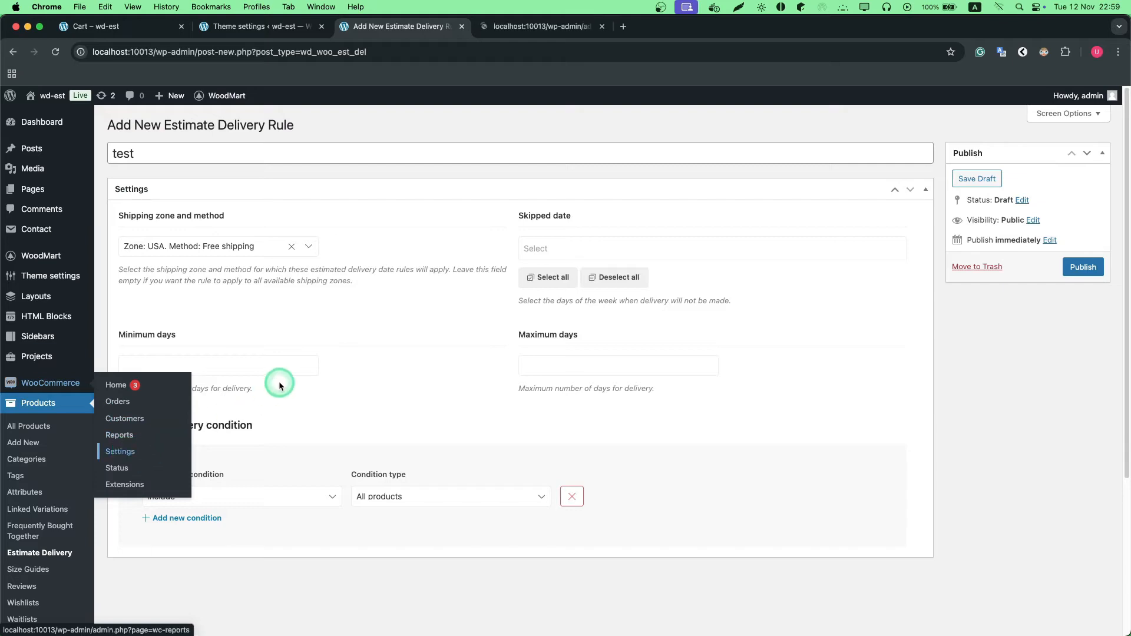
Check the WooCommerce shipping zones, confirming USA free shipping, then close that tab.
left_click(119, 450)
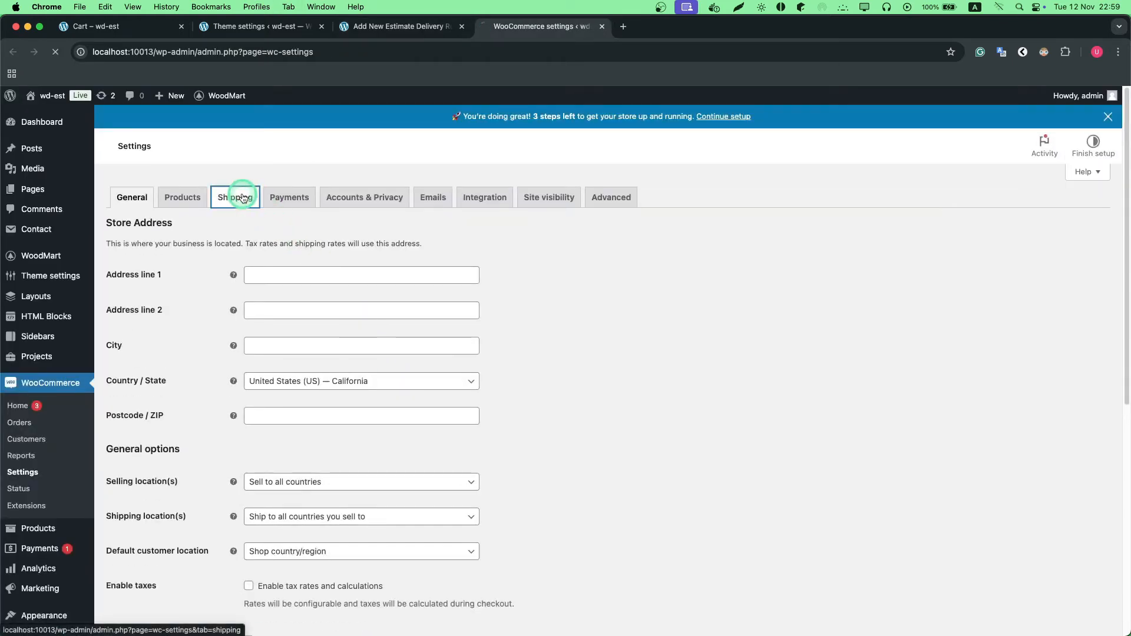
left_click(234, 197)
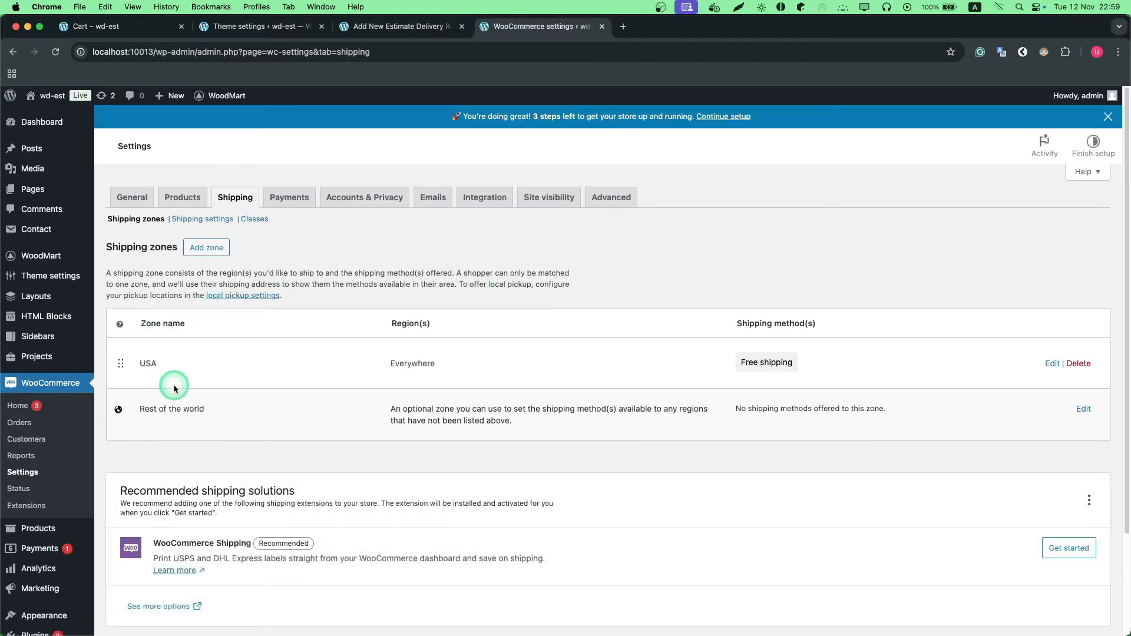
mouse_move(83, 360)
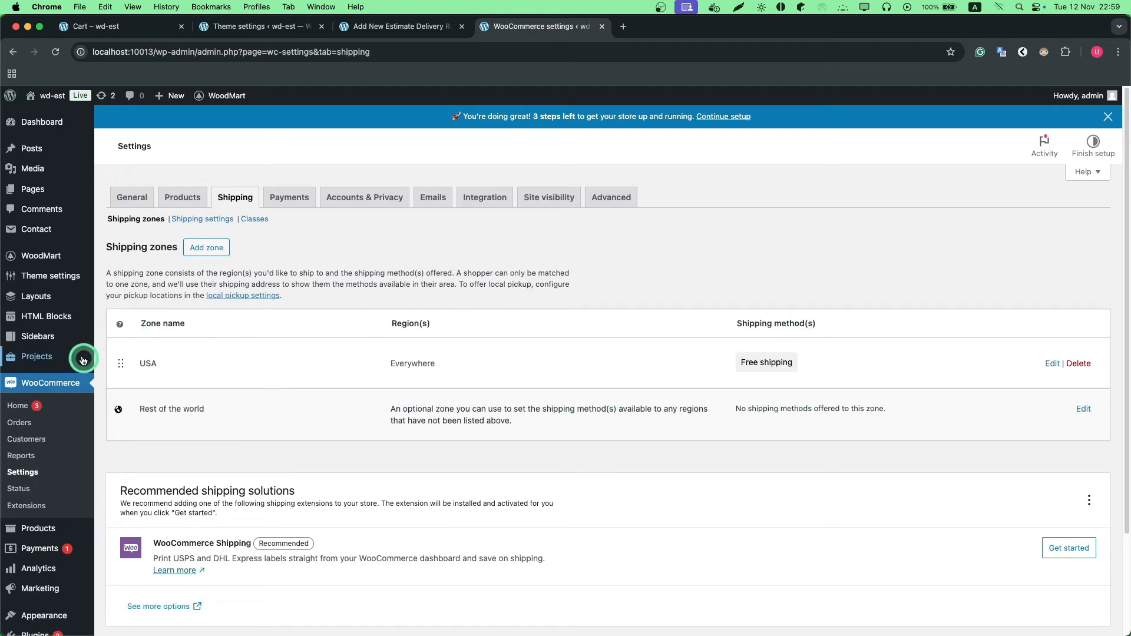
mouse_move(241, 382)
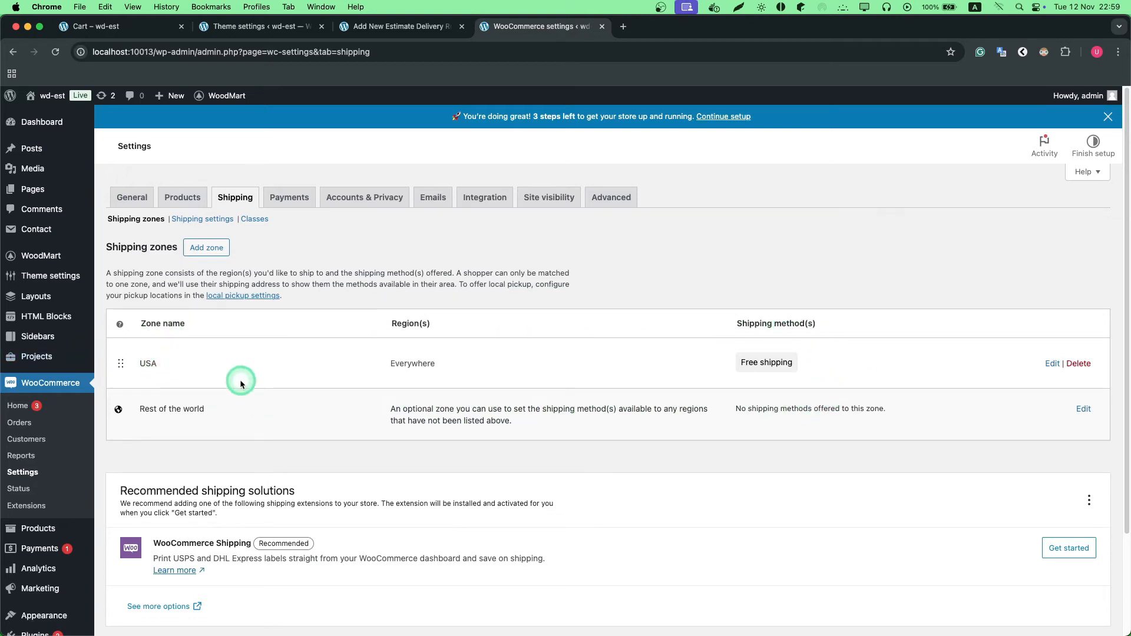
mouse_move(284, 399)
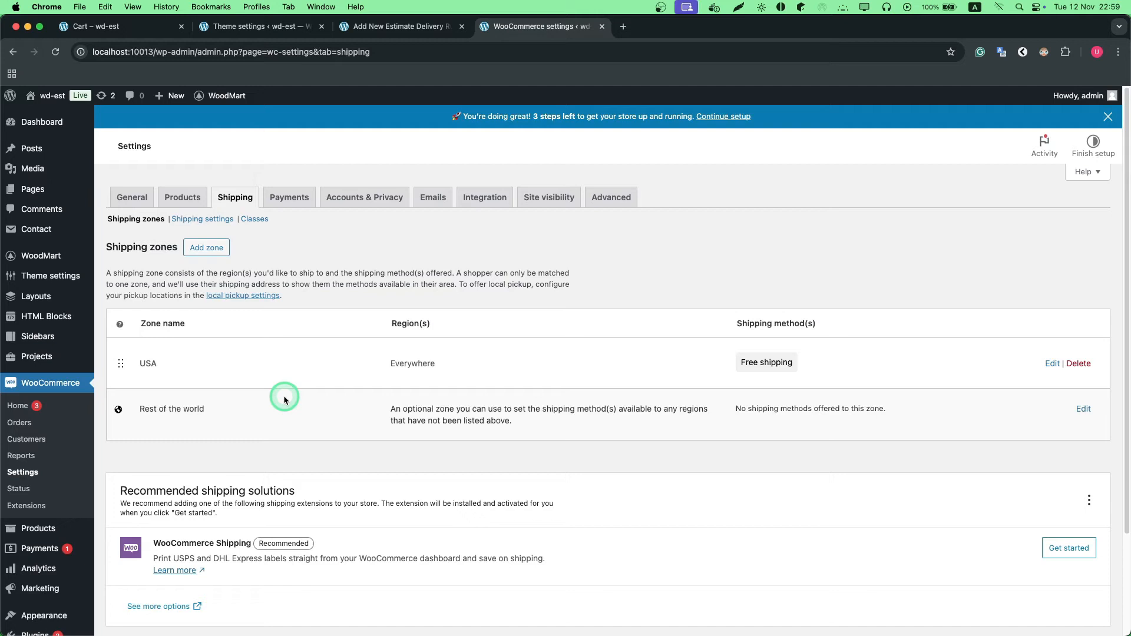
left_click(395, 26)
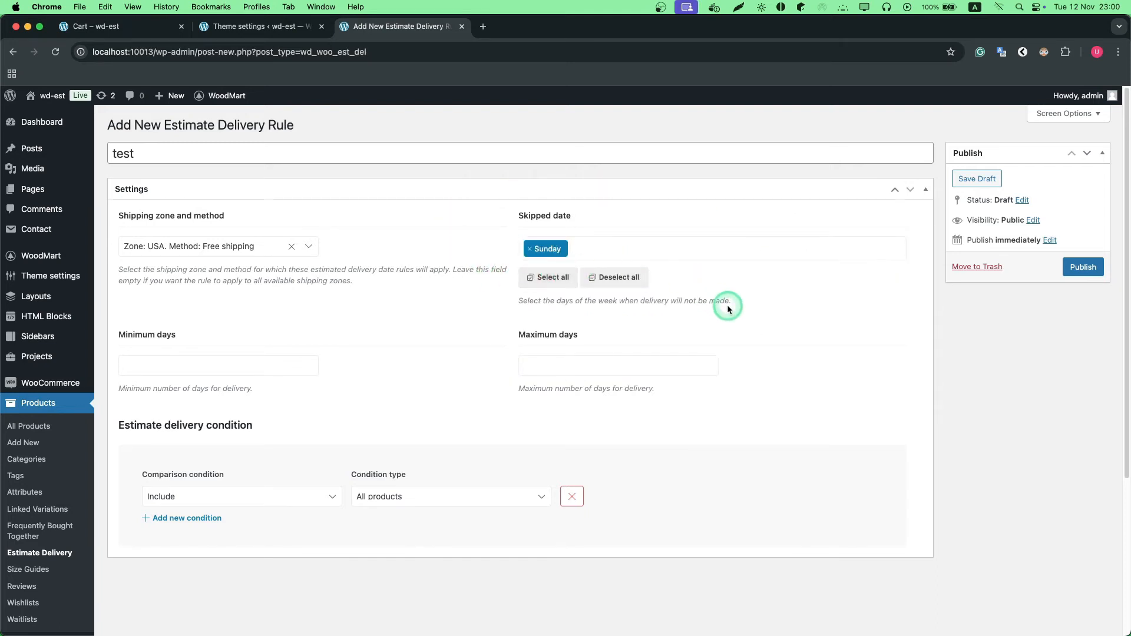
mouse_move(424, 322)
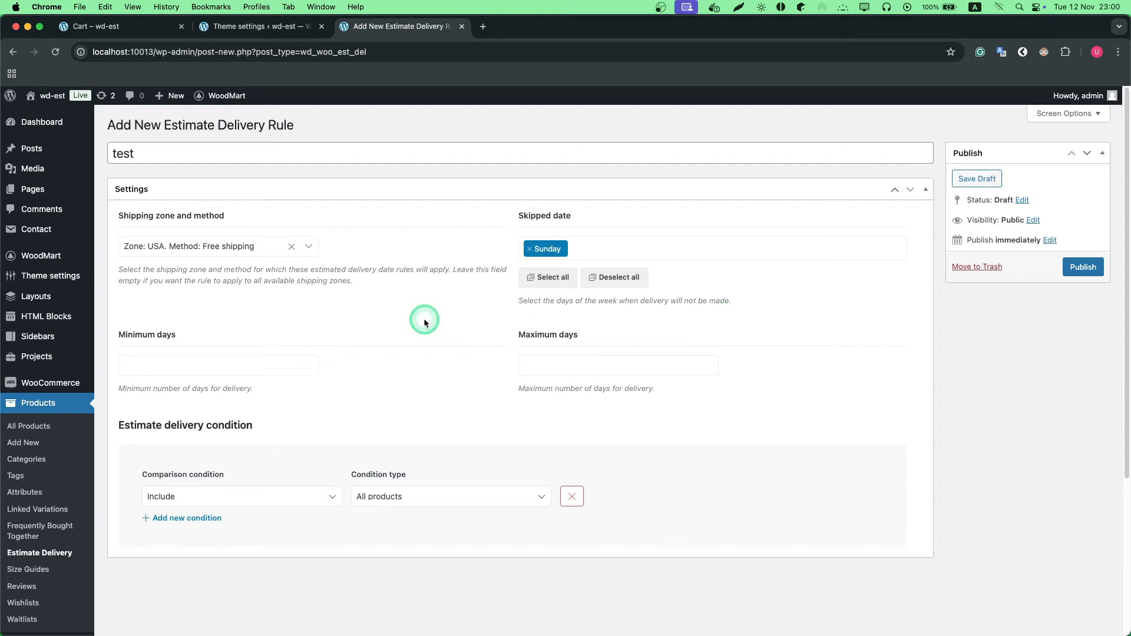
mouse_move(636, 344)
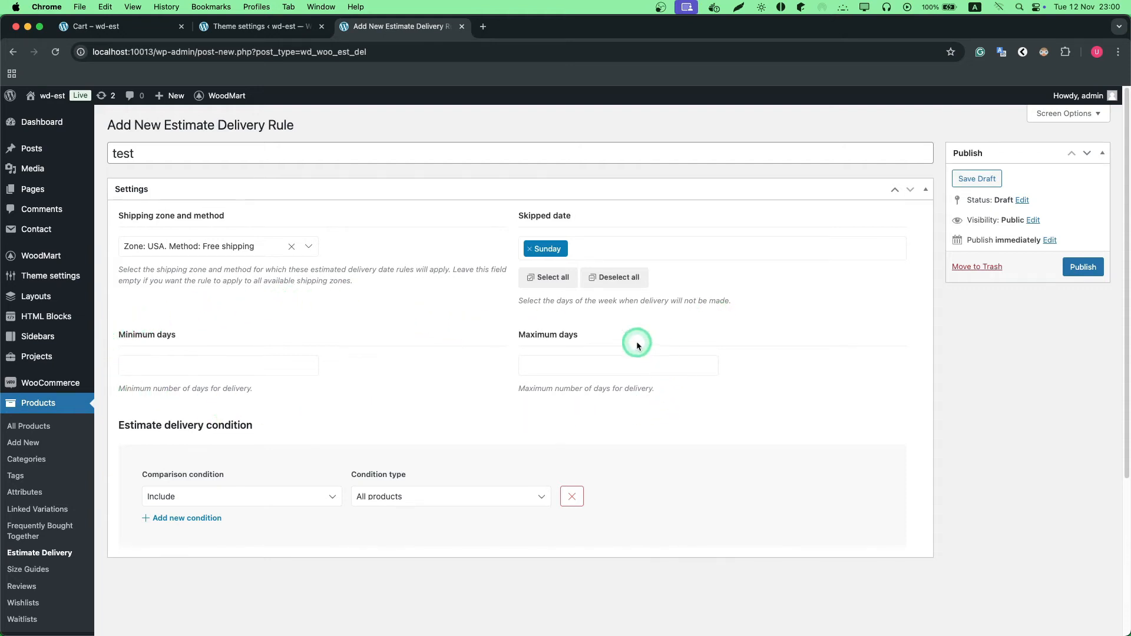
mouse_move(312, 402)
type("6")
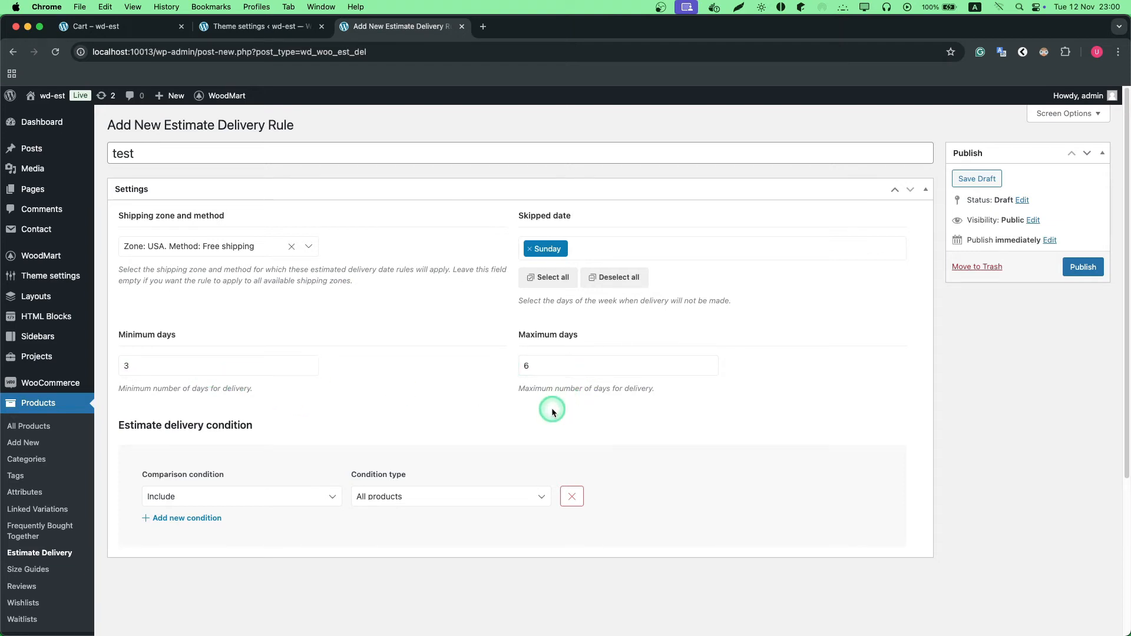
Publish the 'test' rule with Sunday skipped and a 3–6 day window.
scroll("down", 3)
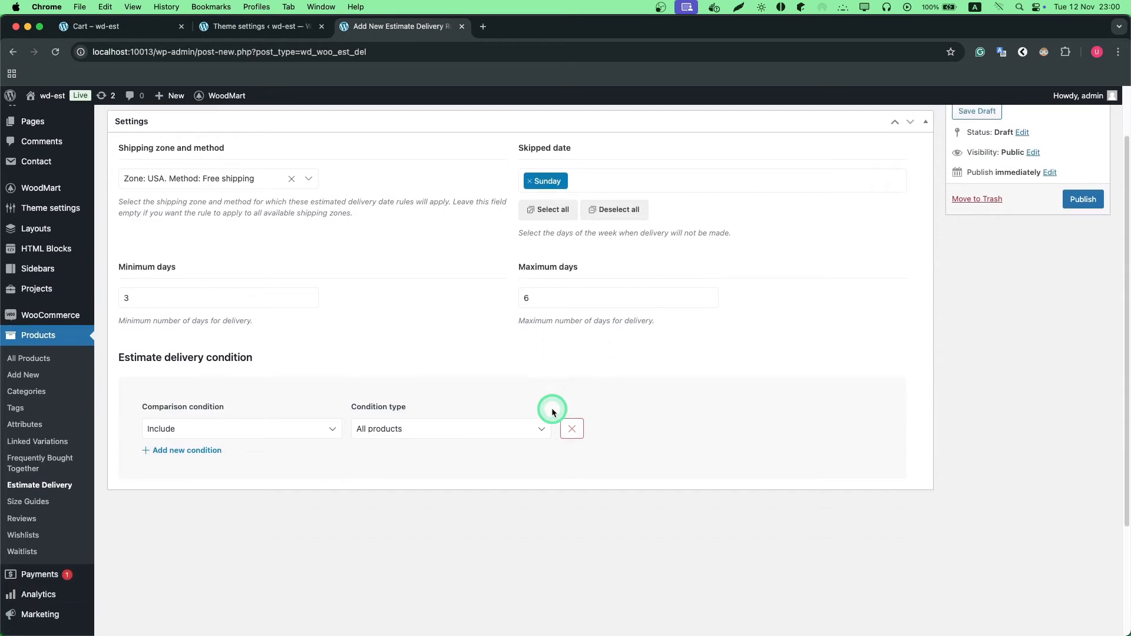
mouse_move(369, 497)
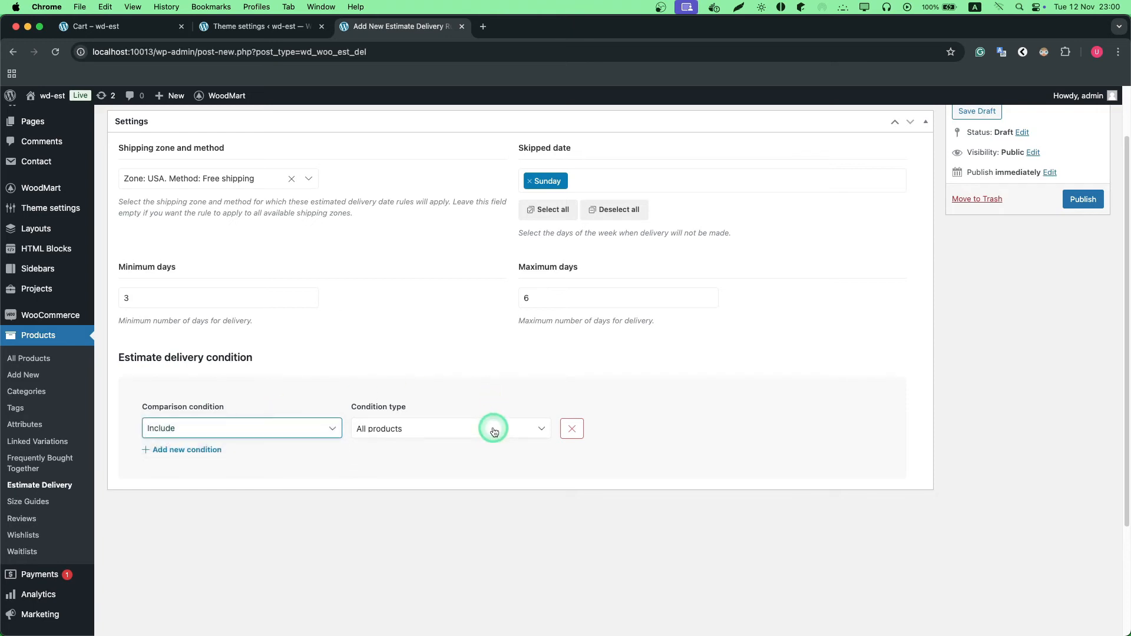
mouse_move(795, 422)
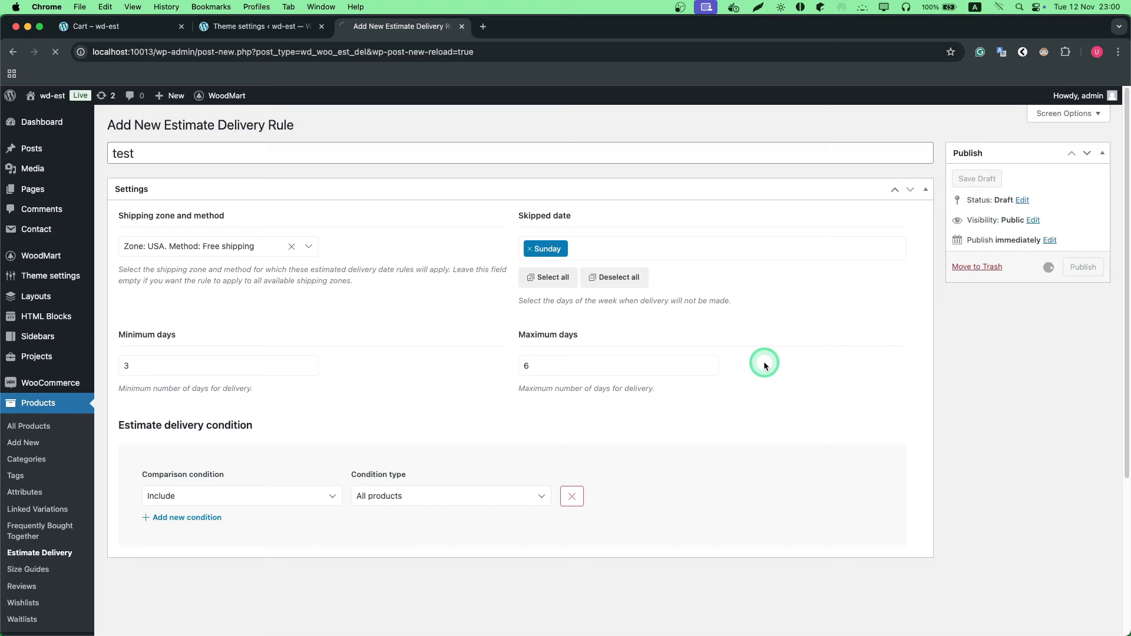
left_click(1082, 266)
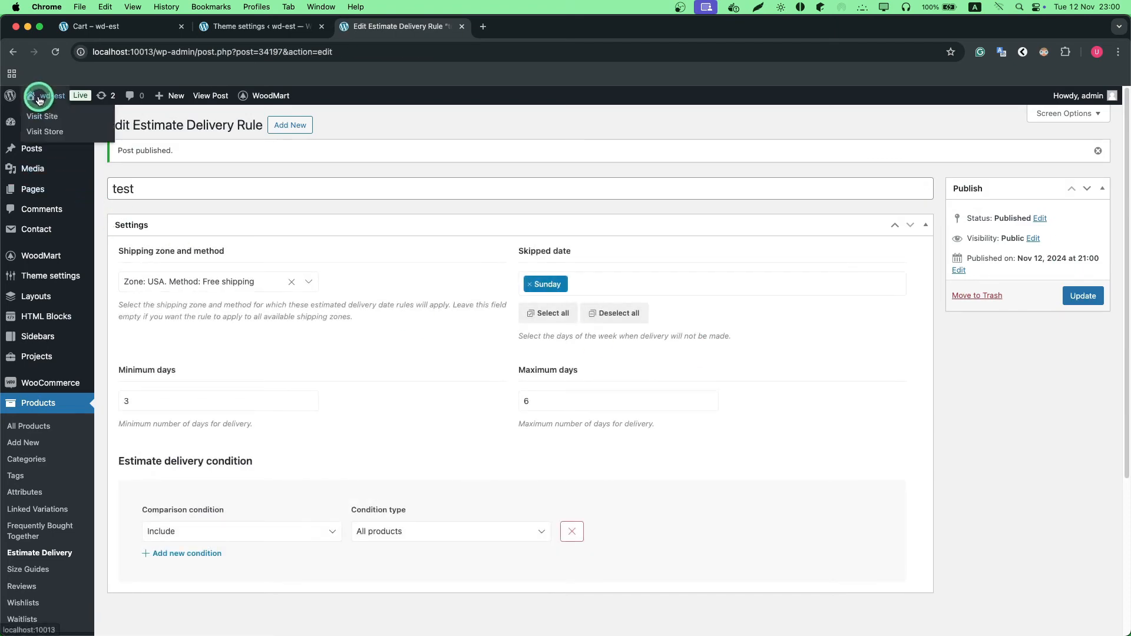
Verify the cart shows November 15–19, 2024 delivery dates, then return to theme settings.
left_click(41, 116)
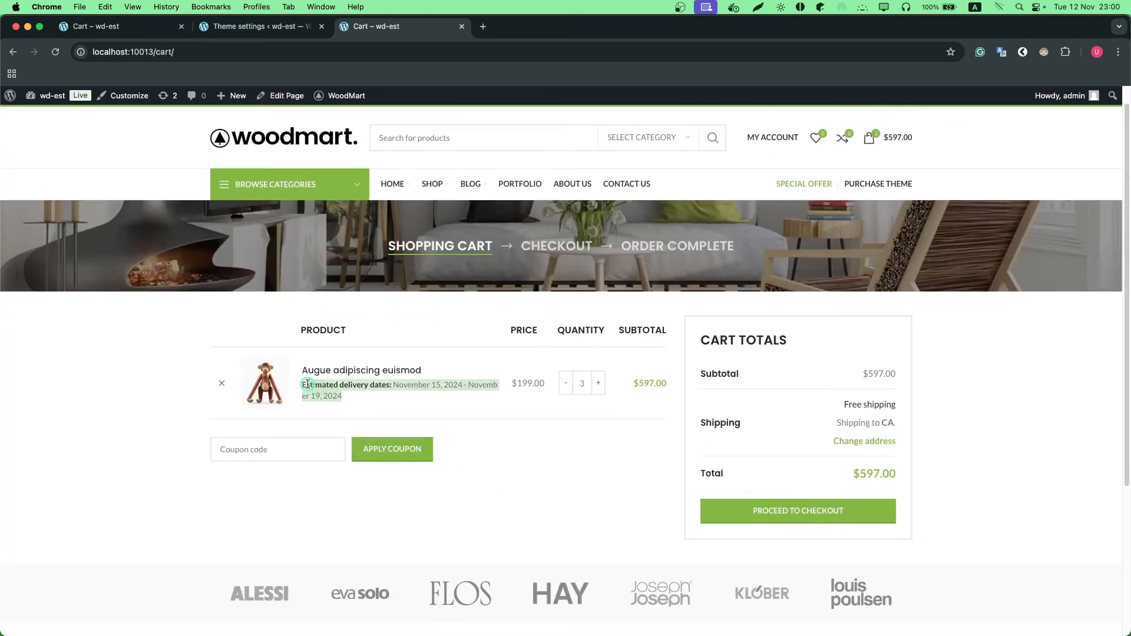
mouse_move(296, 393)
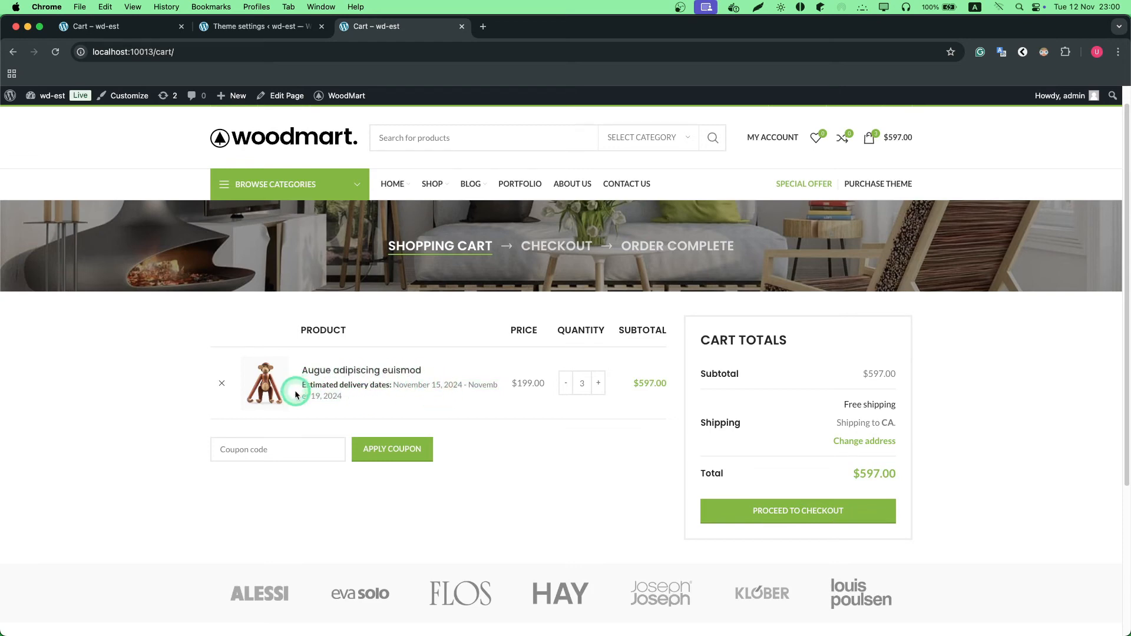
mouse_move(604, 452)
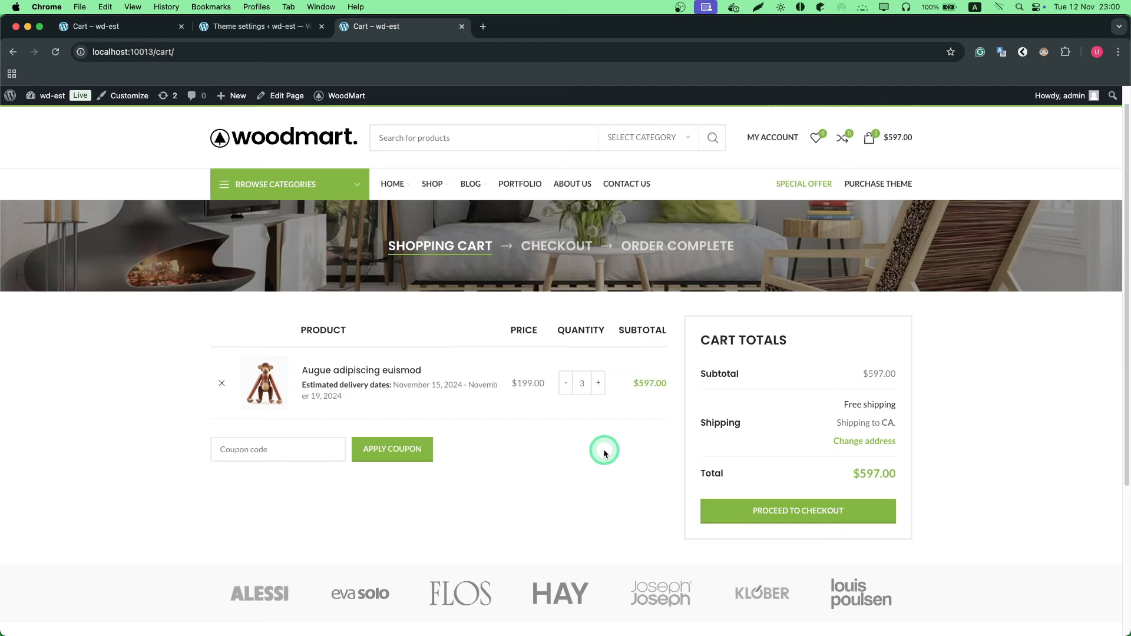
left_click(261, 27)
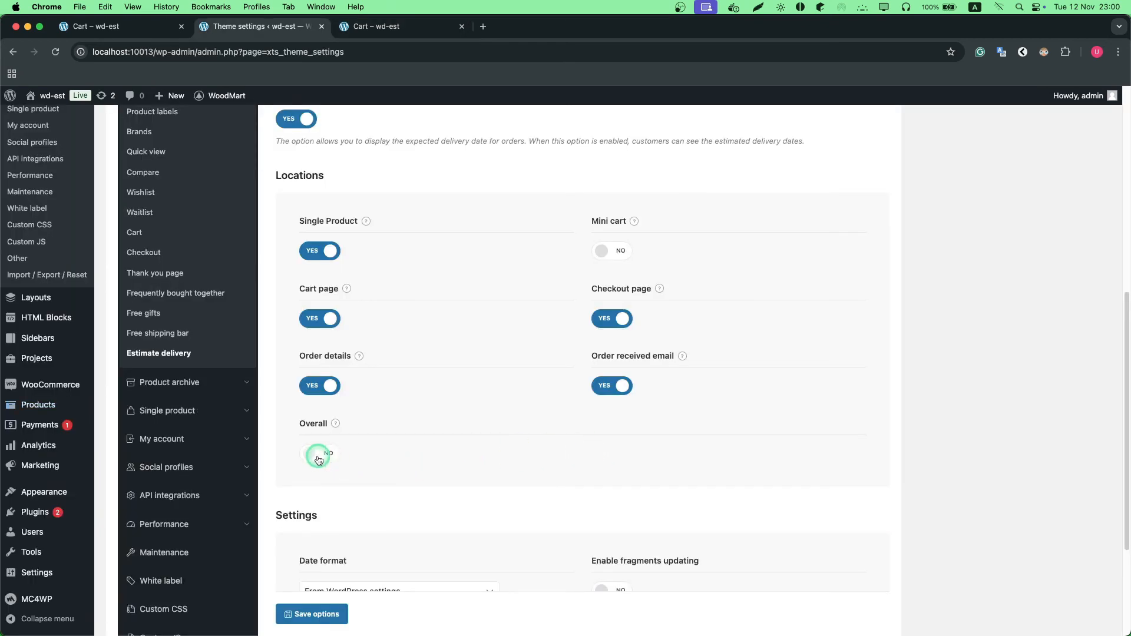
Save the Overall location setting and reload the cart to view overall dispatch dates.
left_click(311, 614)
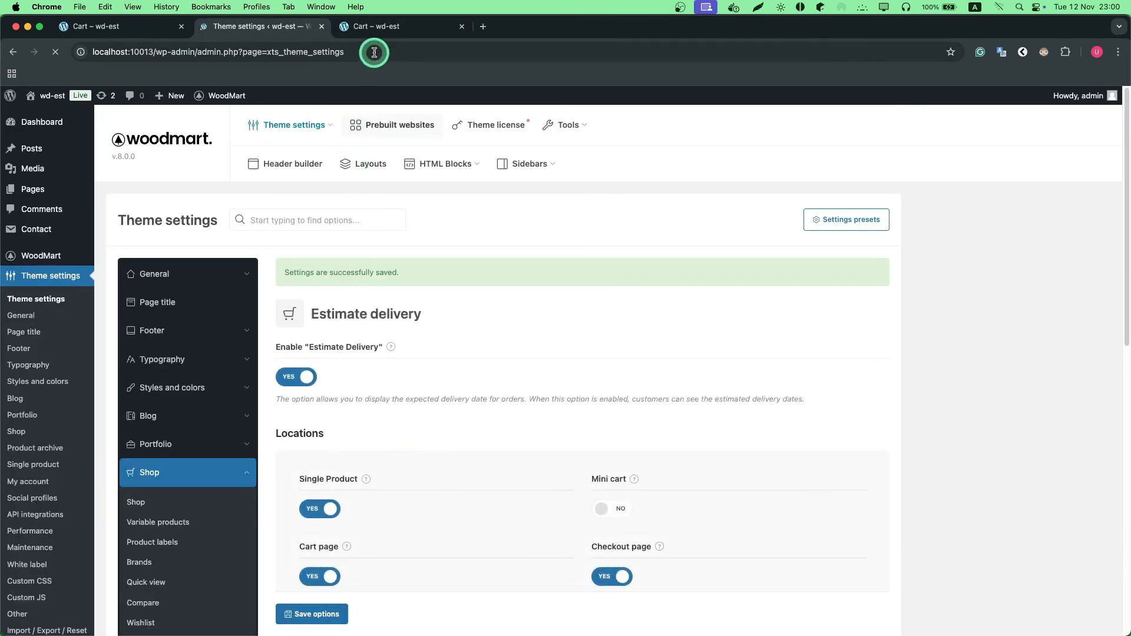
left_click(378, 26)
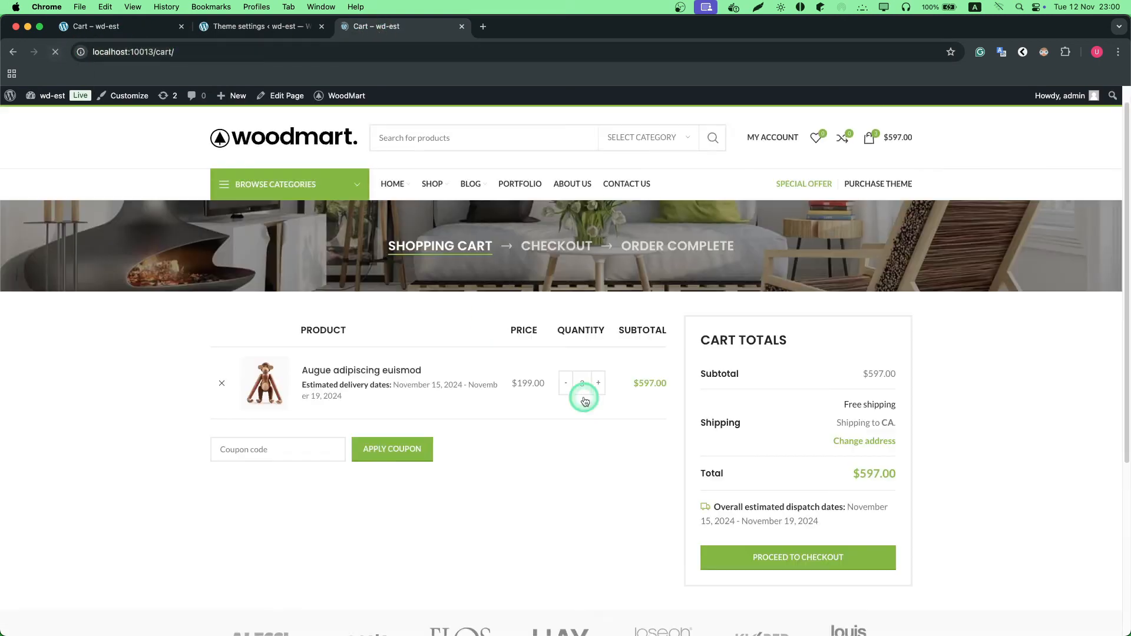
scroll("down", 3)
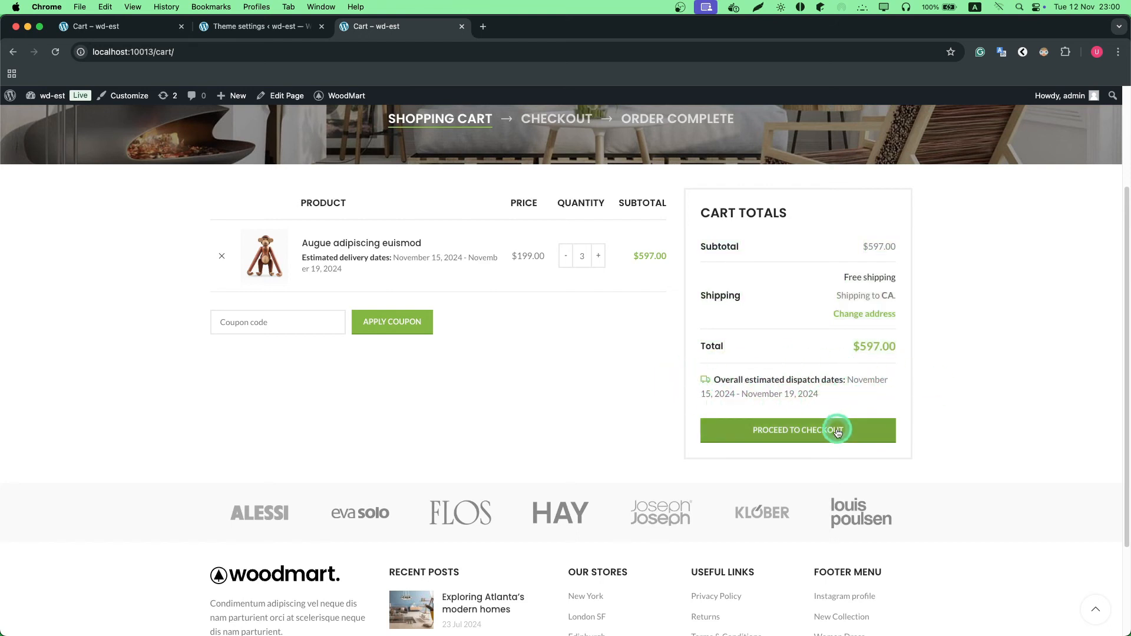
Proceed to checkout and review the November 15–19, 2024 delivery and dispatch dates.
left_click(798, 430)
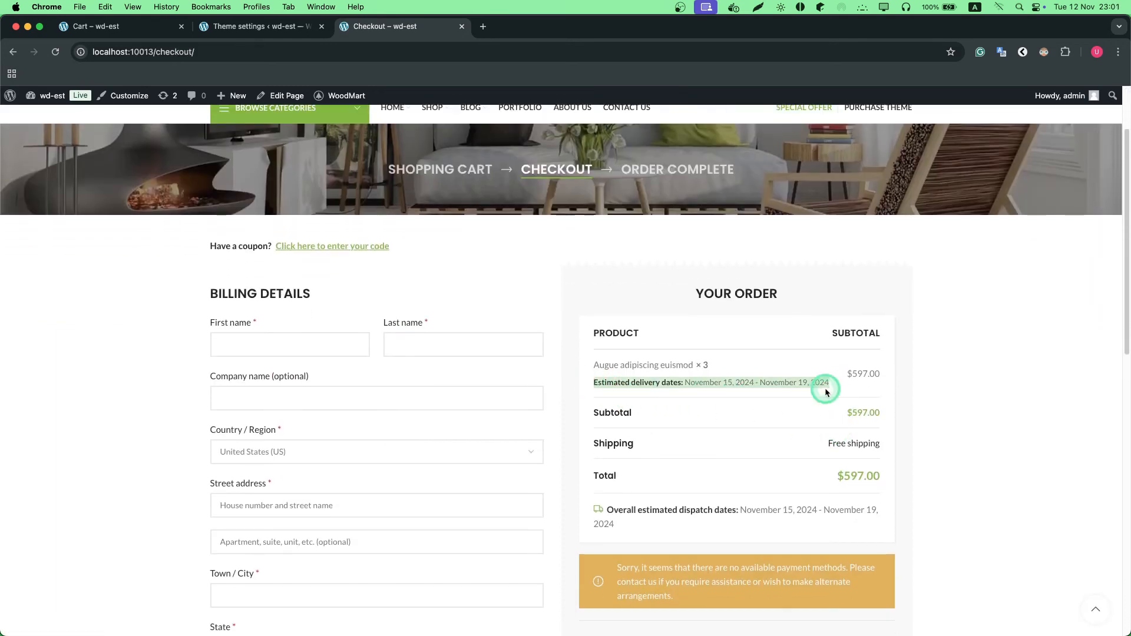
scroll("down", 3)
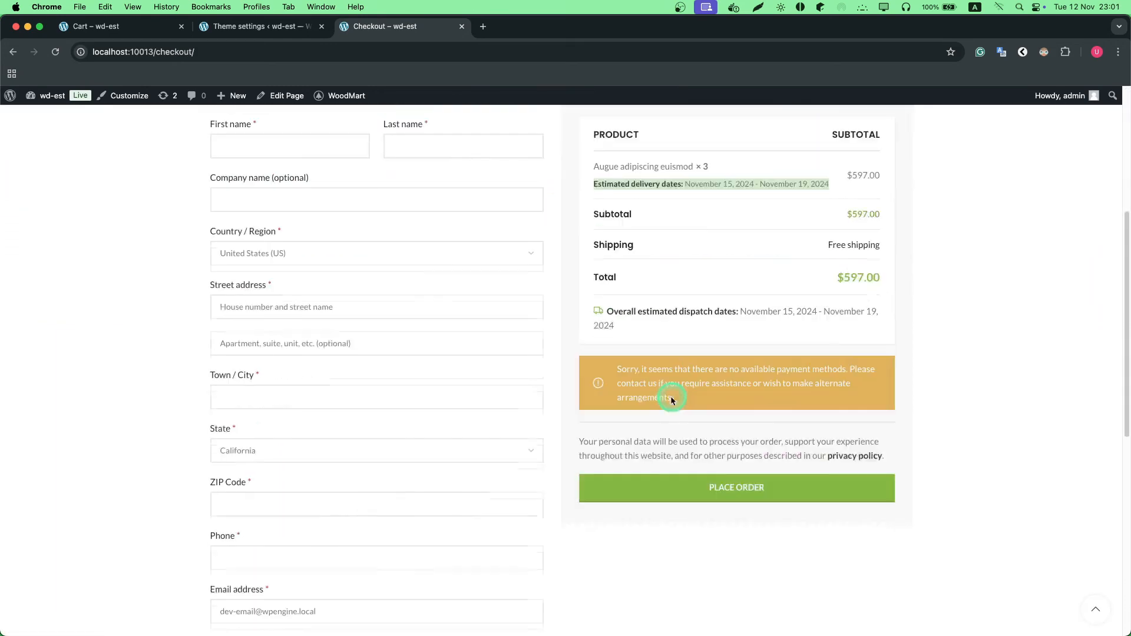